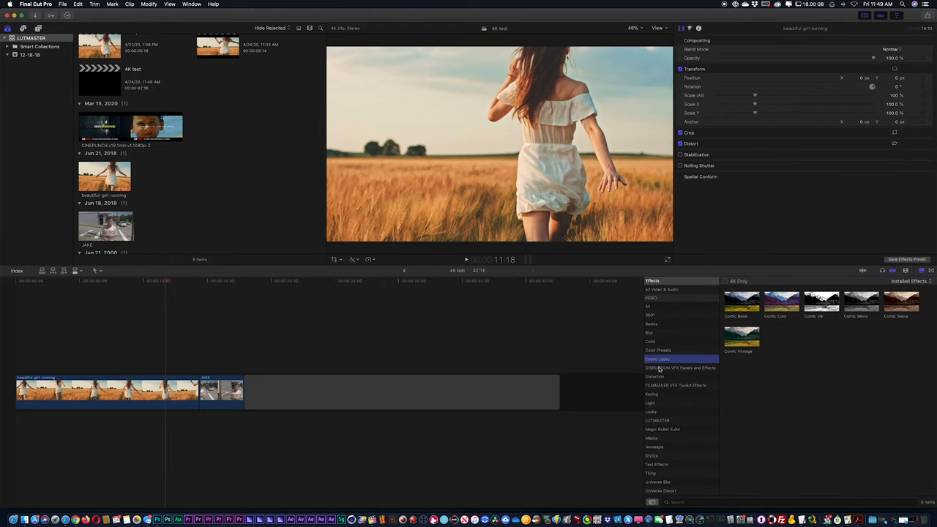
Open the DISRUPTION VFX Panels and Effects collection and browse its glitch, scan and VHS thumbnails
click(680, 367)
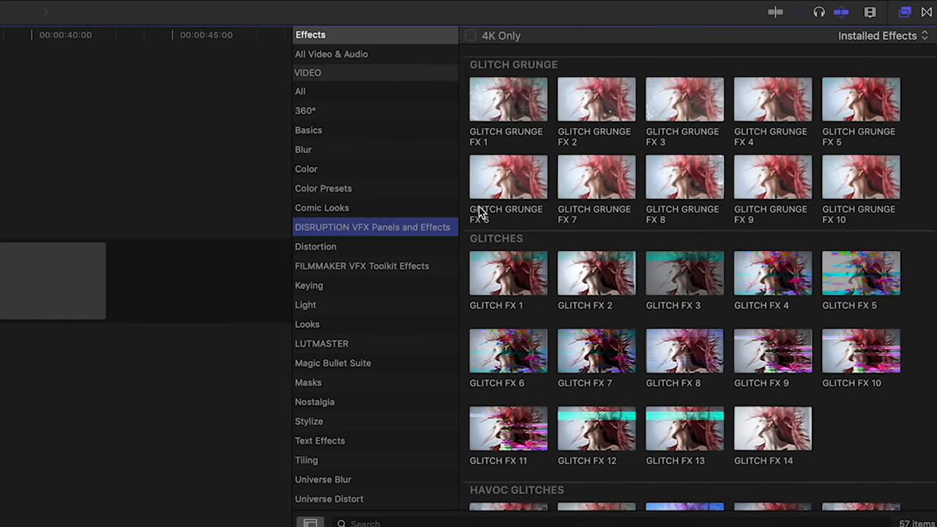
mouse_move(677, 144)
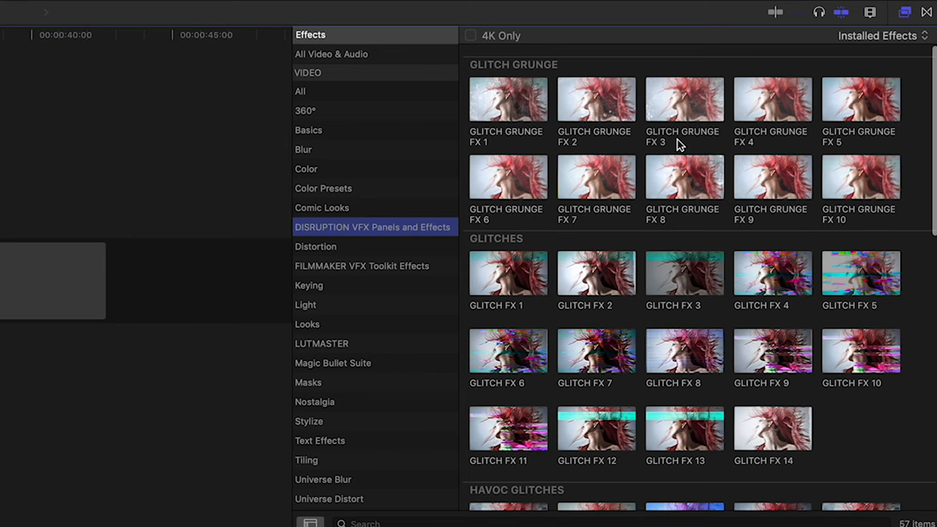
scroll(down, 3)
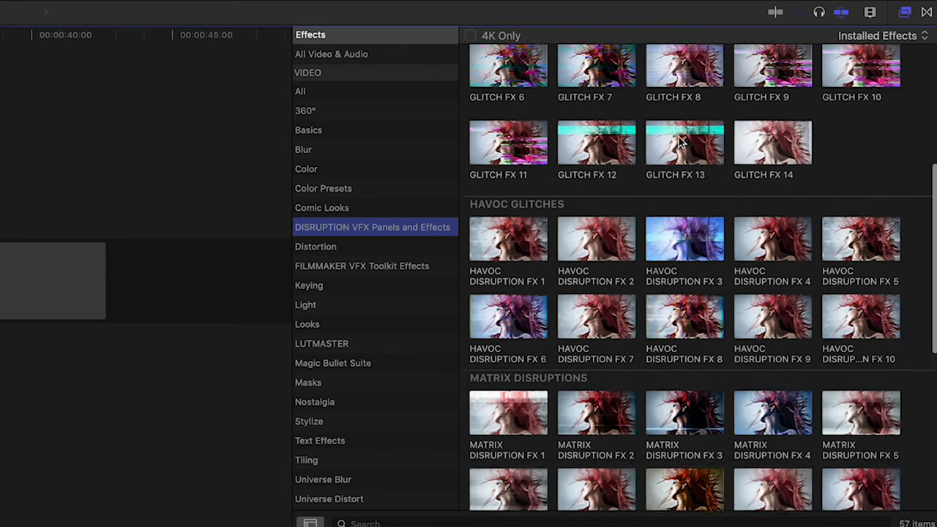
scroll(down, 3)
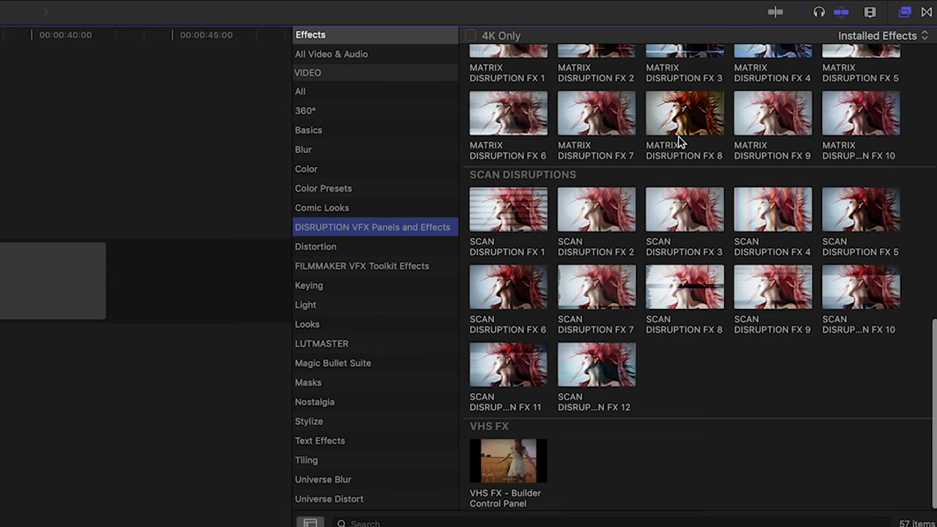
scroll(up, 3)
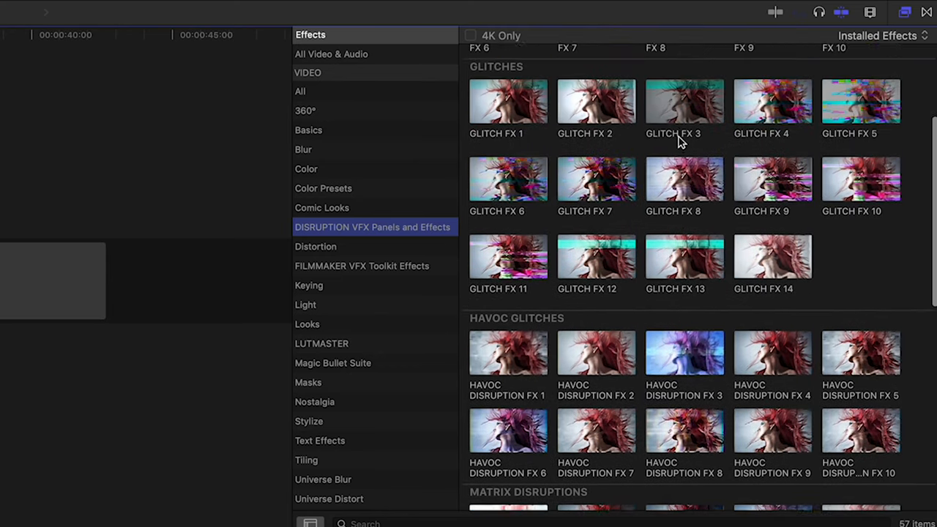
scroll(up, 3)
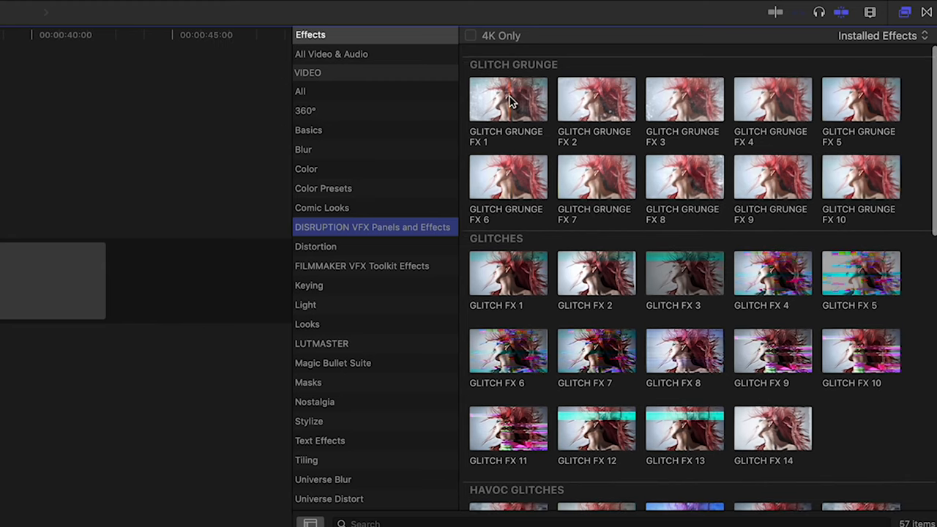
scroll(down, 3)
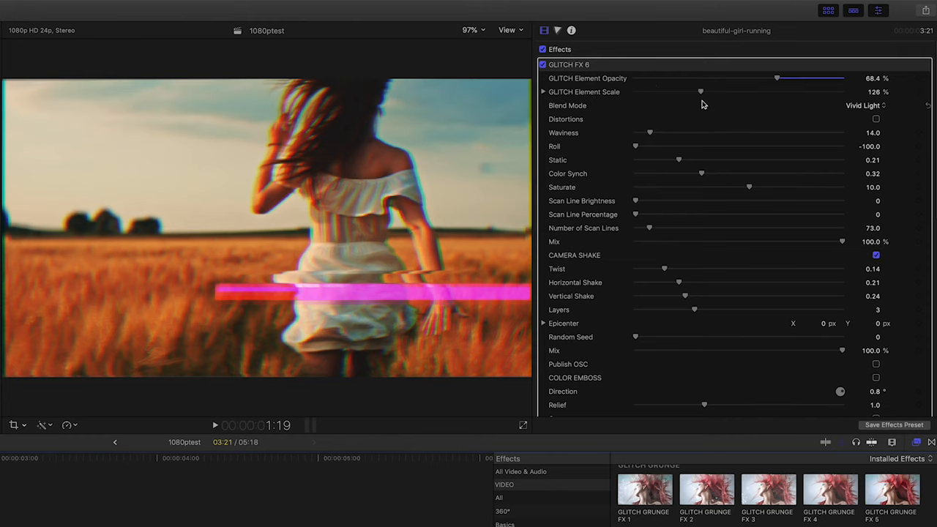
Look through the GLITCH FX 6 camera shake, RGB split and pixelation parameters in the inspector
scroll(up, 3)
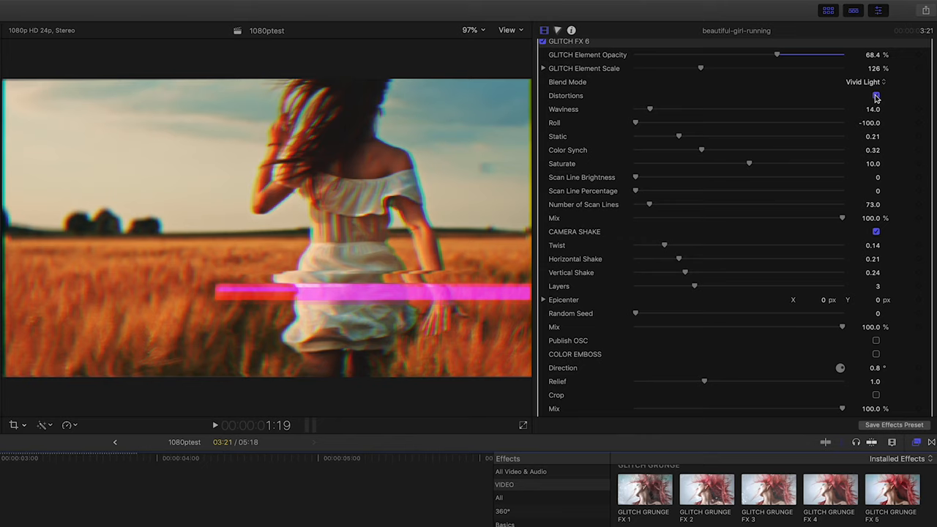
click(877, 96)
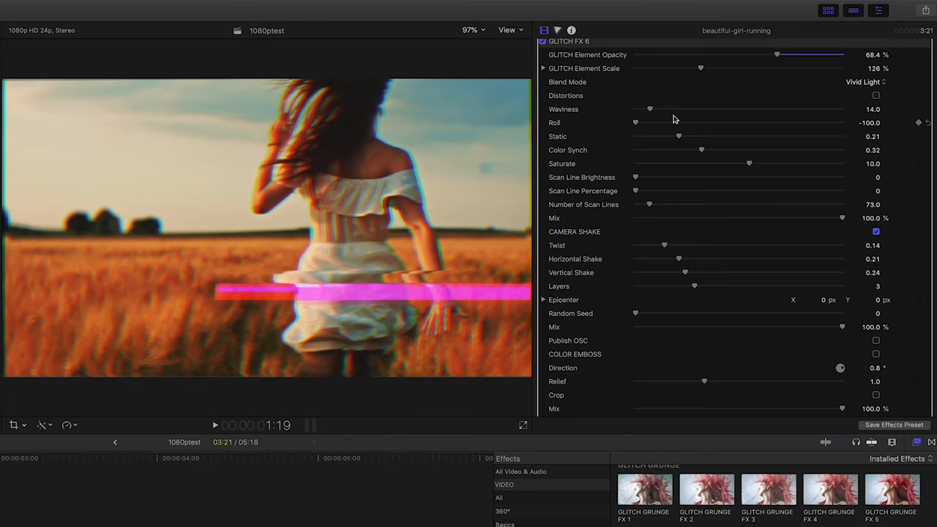
scroll(down, 3)
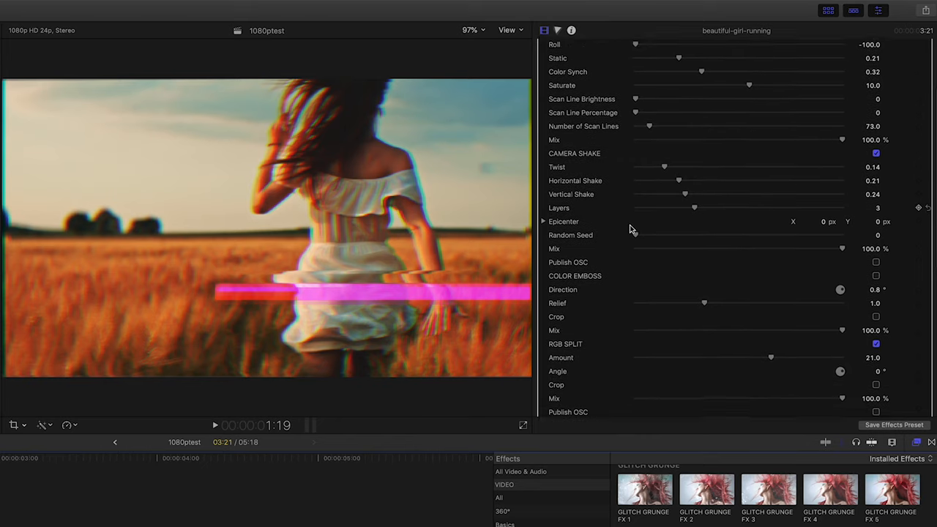
scroll(down, 3)
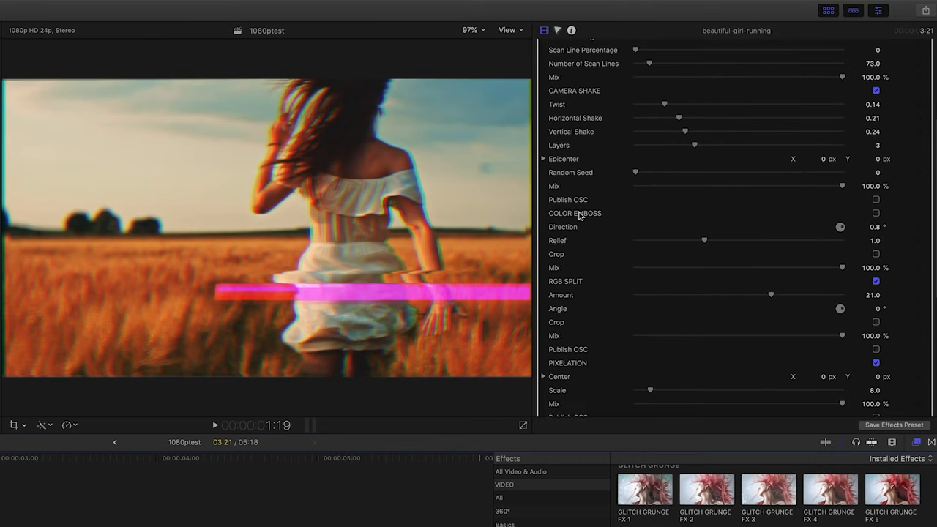
scroll(down, 3)
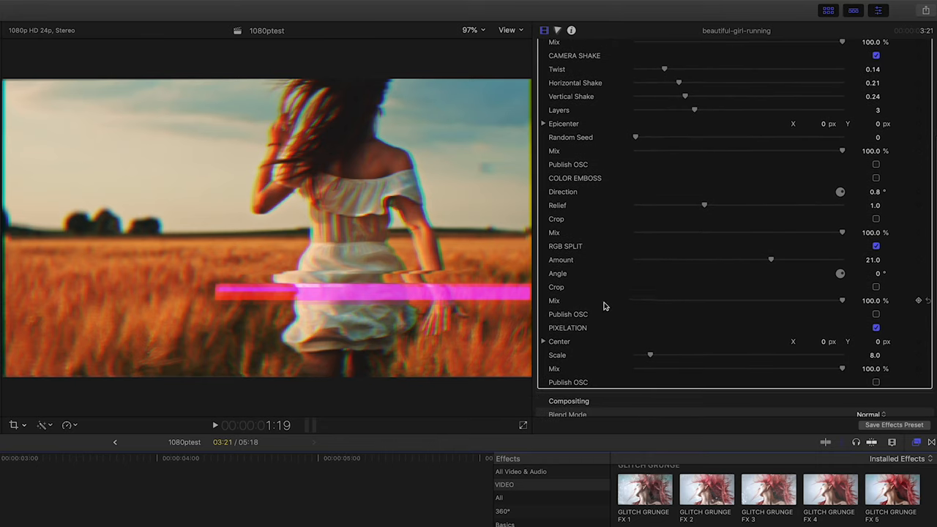
scroll(up, 3)
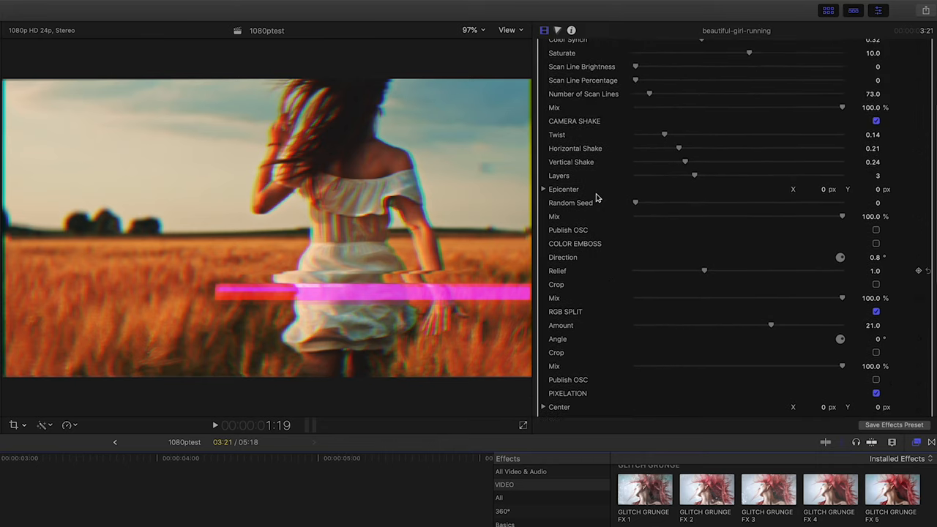
scroll(up, 3)
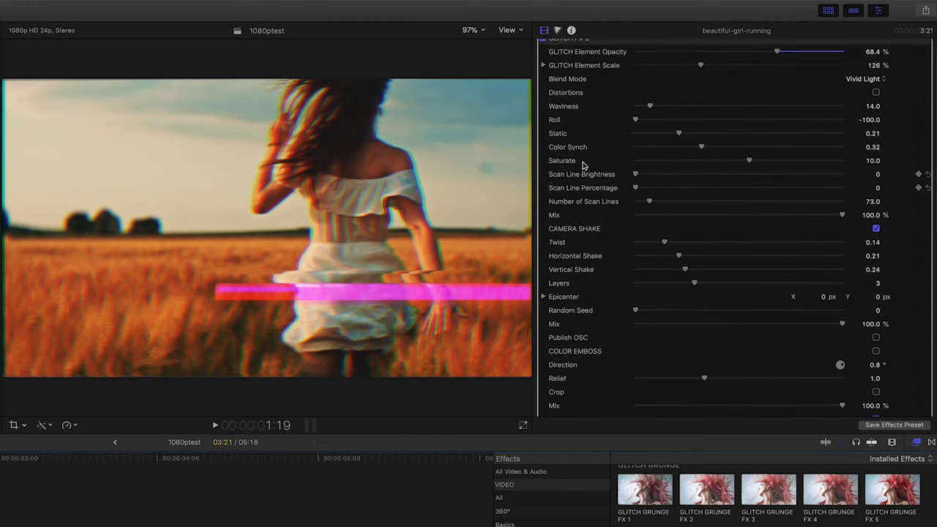
scroll(up, 3)
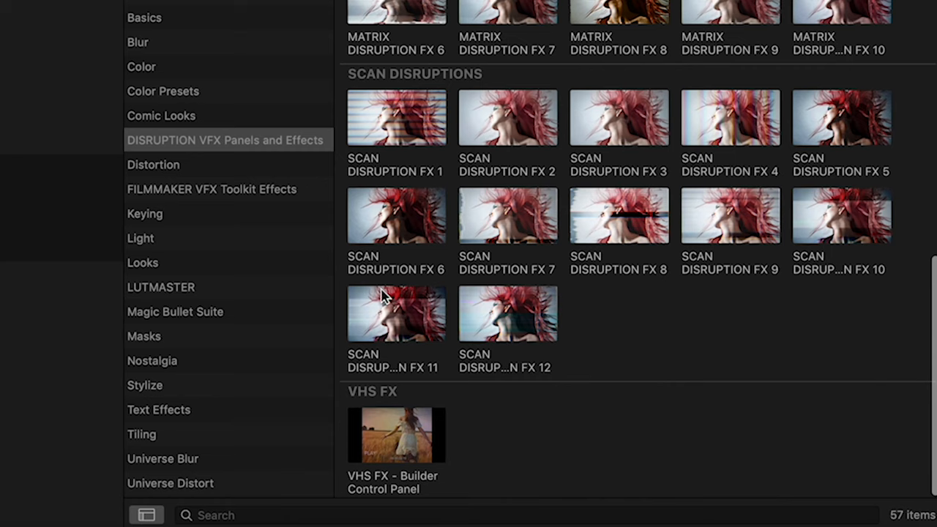
Select the VHS FX - Builder Control Panel thumbnail in the disruption effects
click(396, 434)
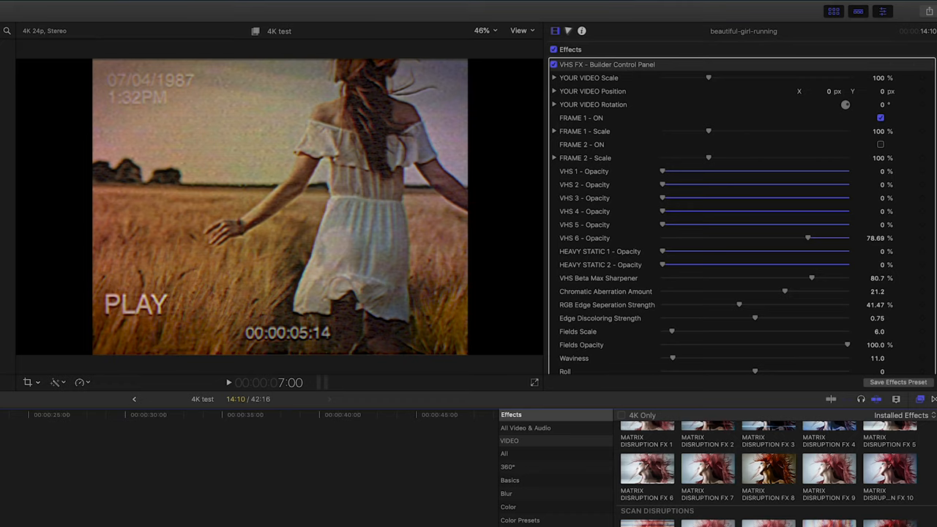
Apply VHS FX - Builder Control Panel to the running-girl clip
click(227, 383)
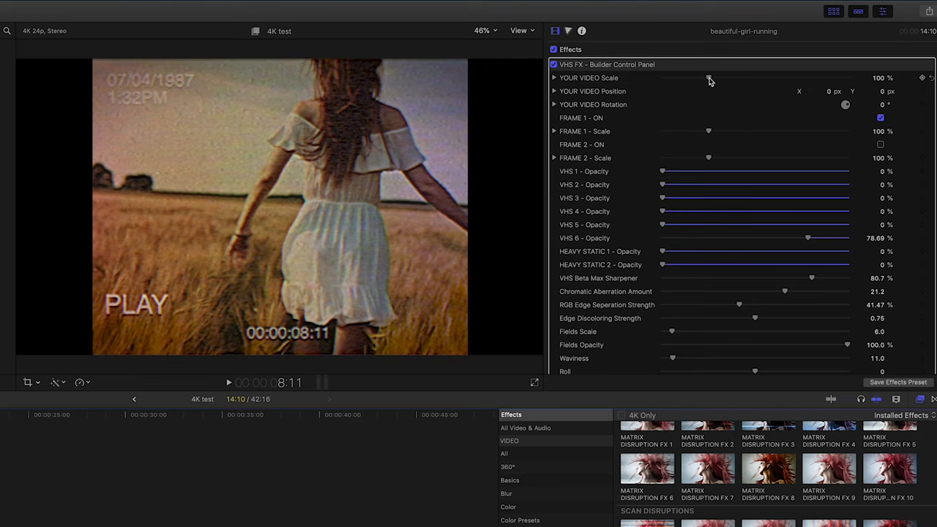
mouse_move(598, 101)
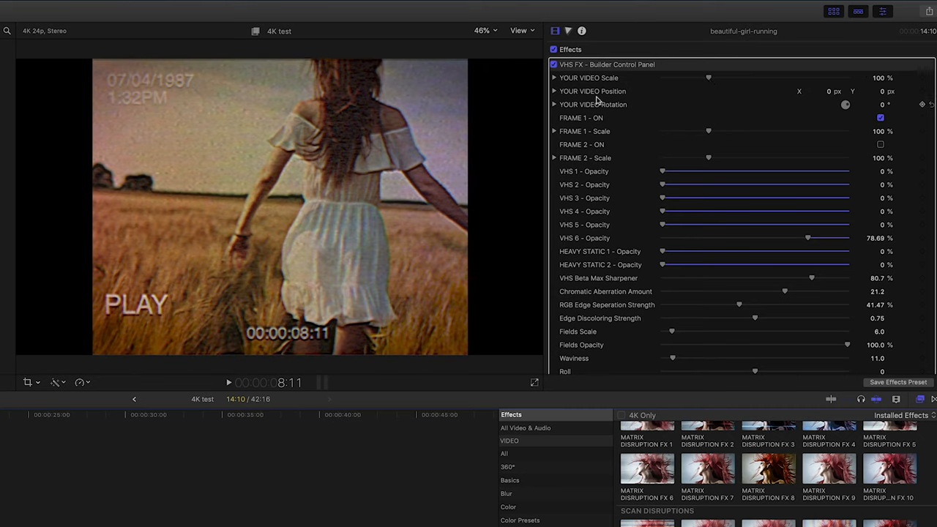
mouse_move(708, 142)
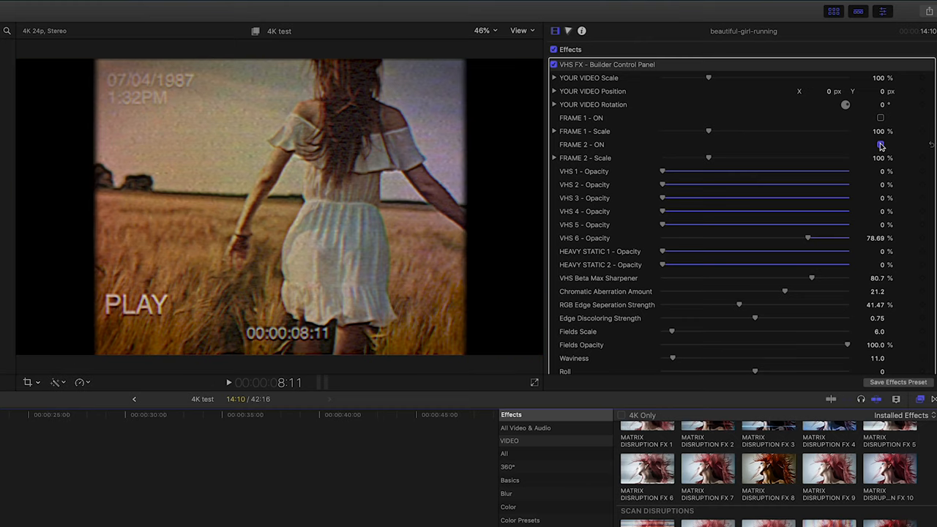
Turn off the frame border, set VHS 1 opacity to 100% and heavy static to 14.75%
click(881, 144)
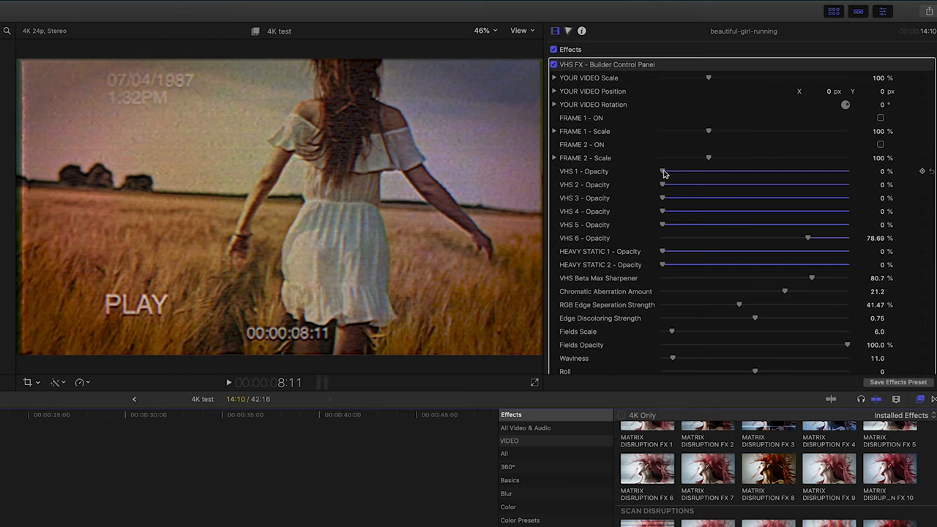
mouse_move(651, 170)
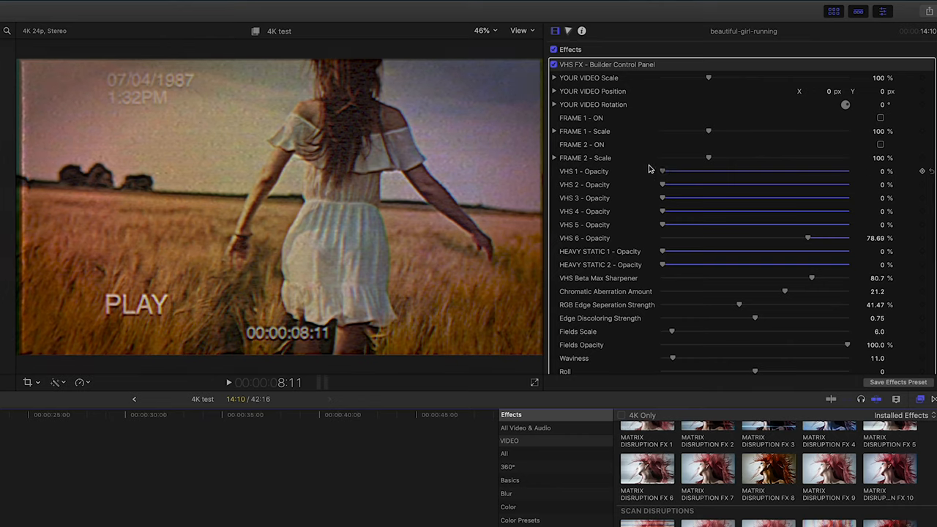
mouse_move(797, 252)
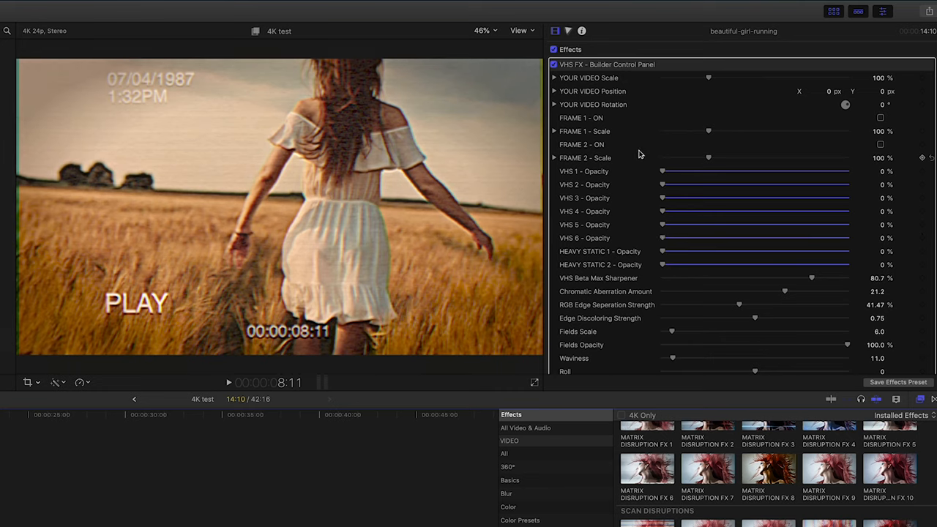
drag(663, 171, 848, 172)
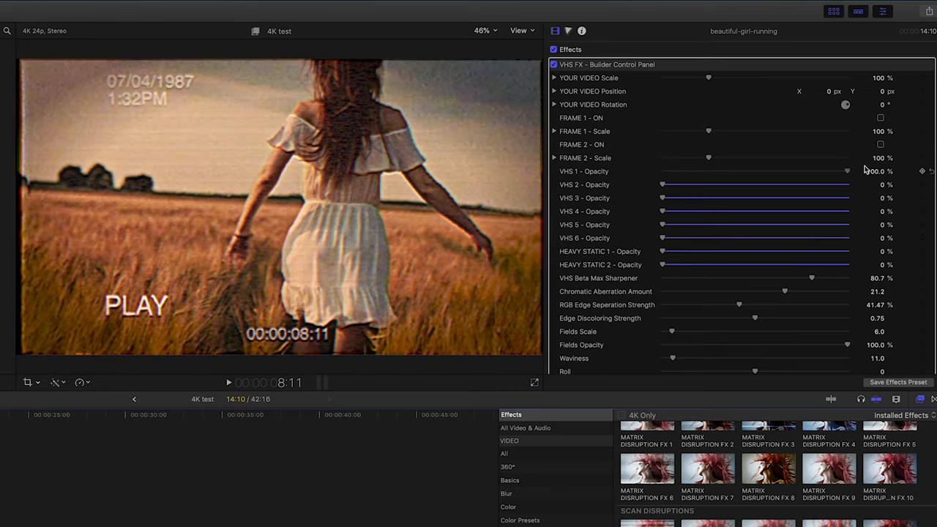
mouse_move(648, 172)
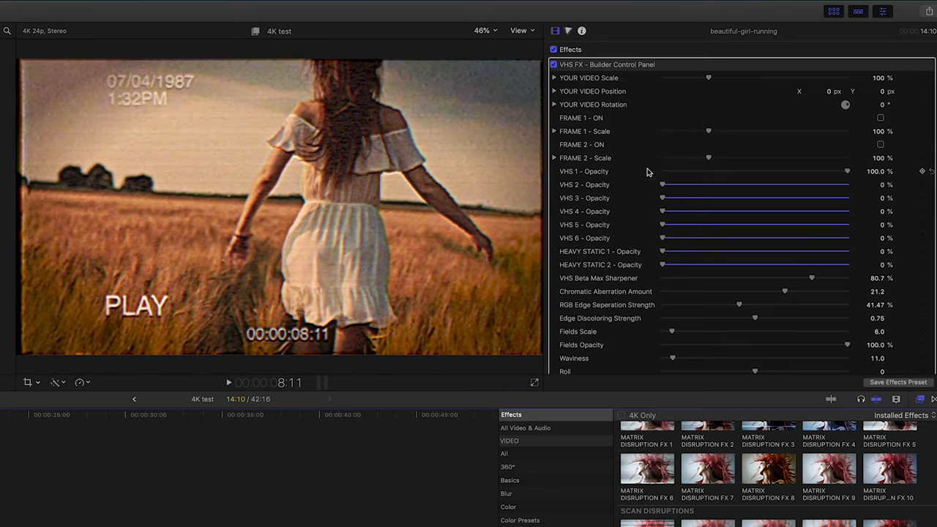
drag(663, 251, 665, 251)
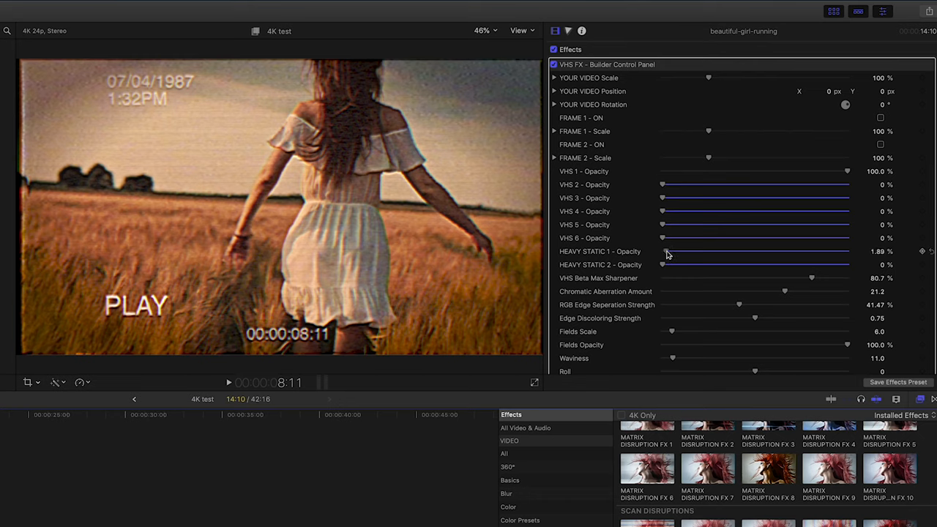
drag(663, 251, 688, 251)
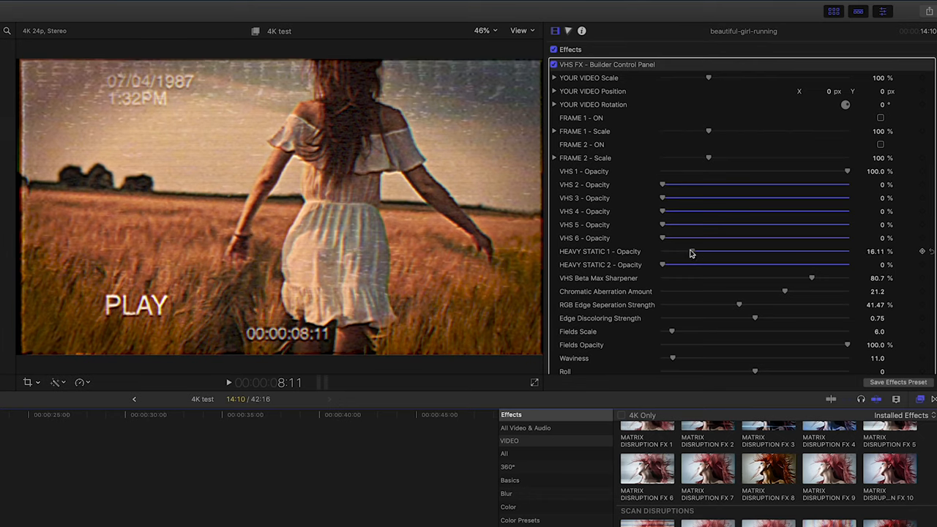
drag(703, 251, 690, 251)
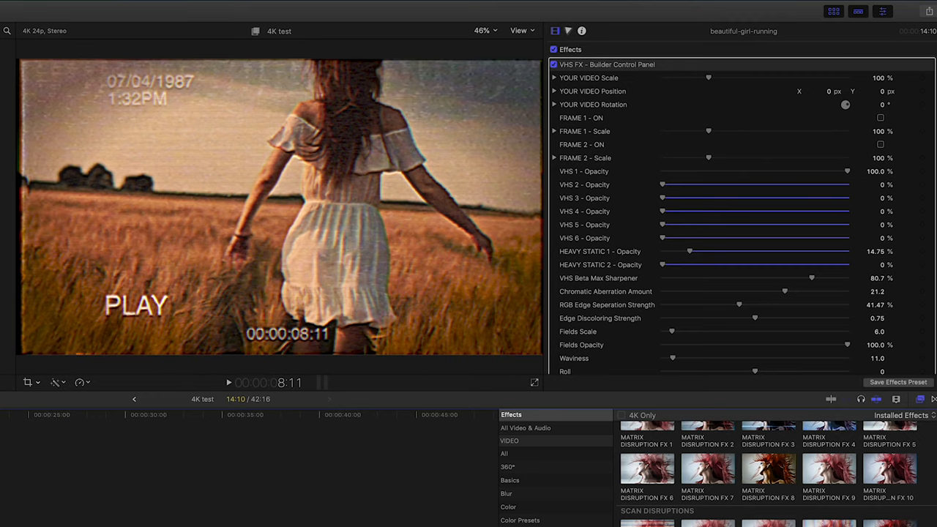
click(228, 382)
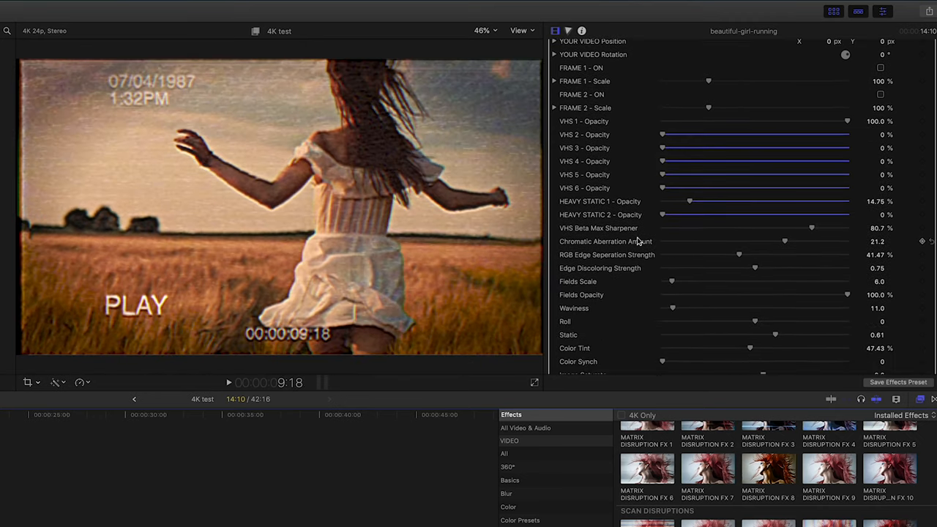
Raise Beta Max Sharpener to 85.64%, chromatic aberration to 22.3, and timecode opacity to about 50%
drag(811, 228, 819, 228)
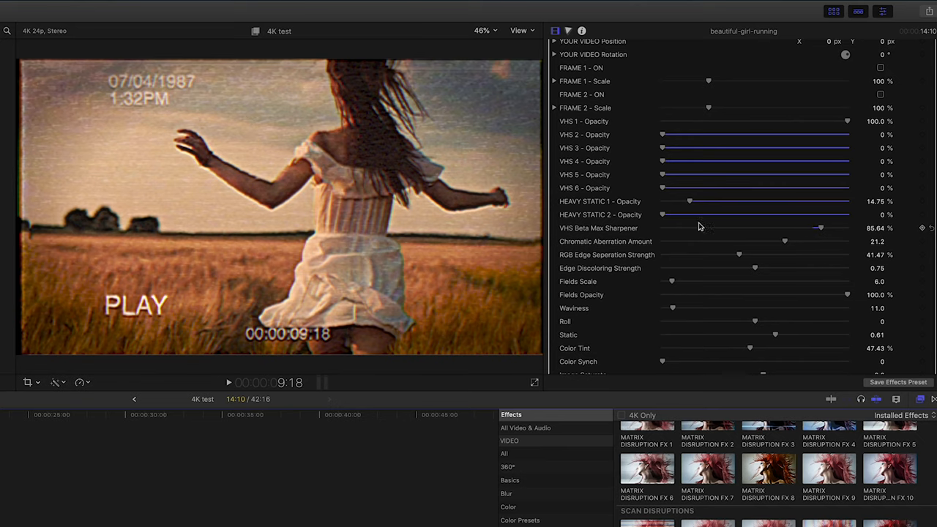
scroll(down, 3)
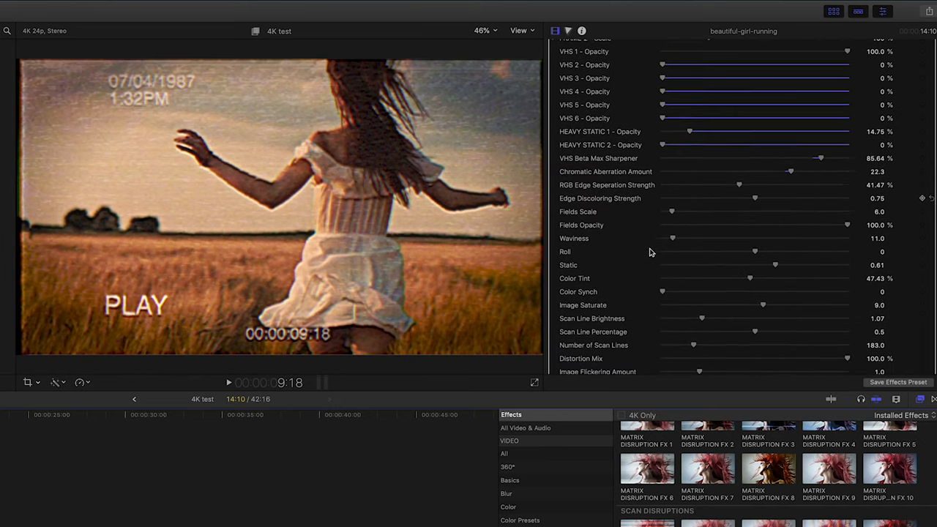
scroll(down, 3)
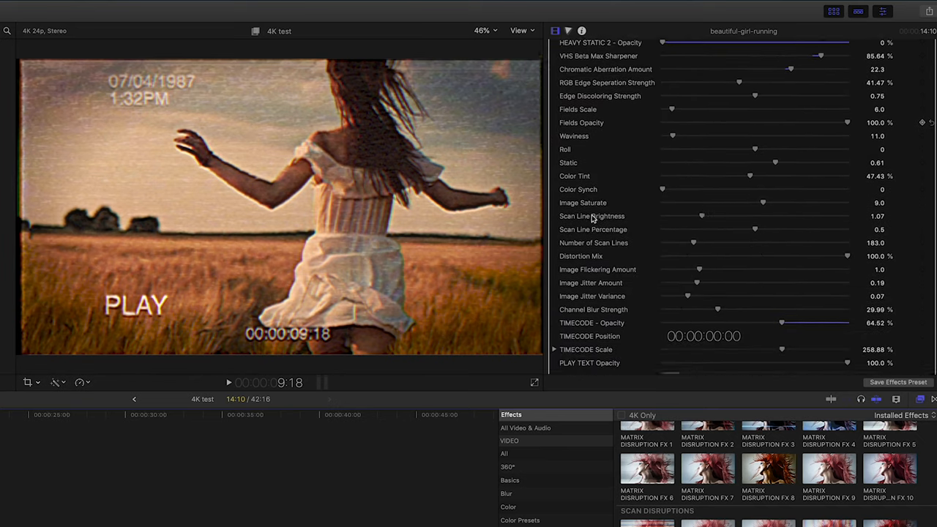
scroll(down, 3)
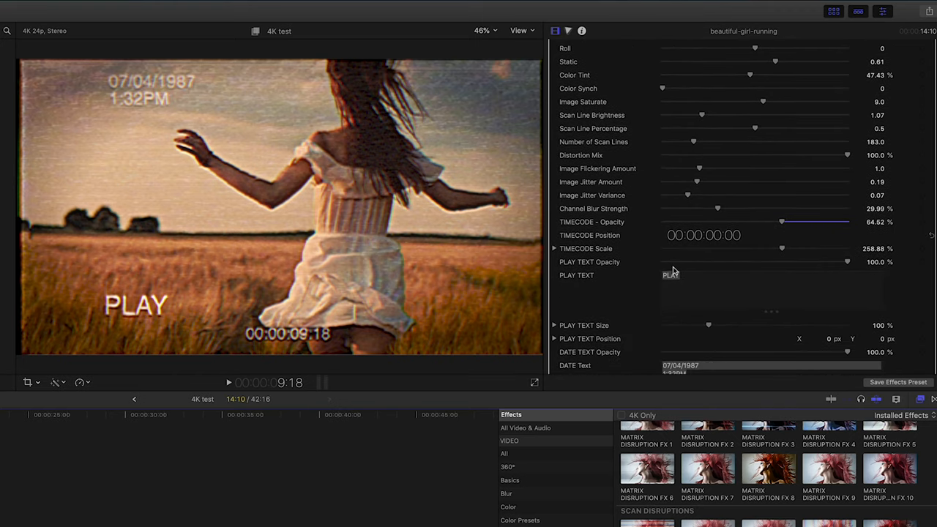
mouse_move(696, 236)
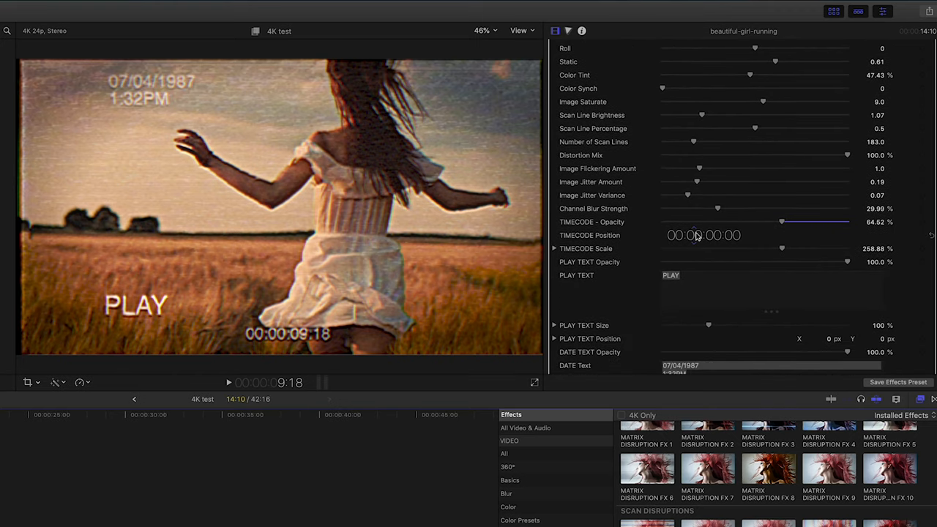
drag(782, 221, 661, 221)
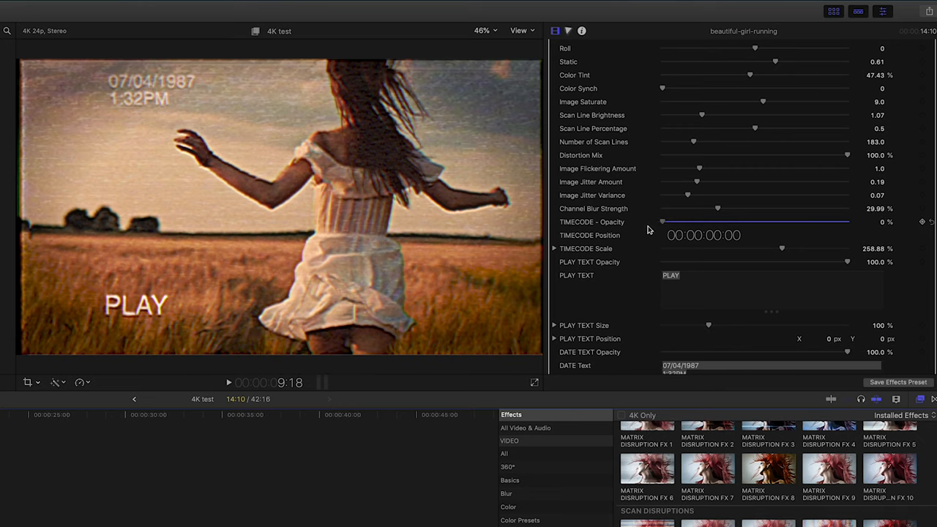
drag(663, 221, 764, 221)
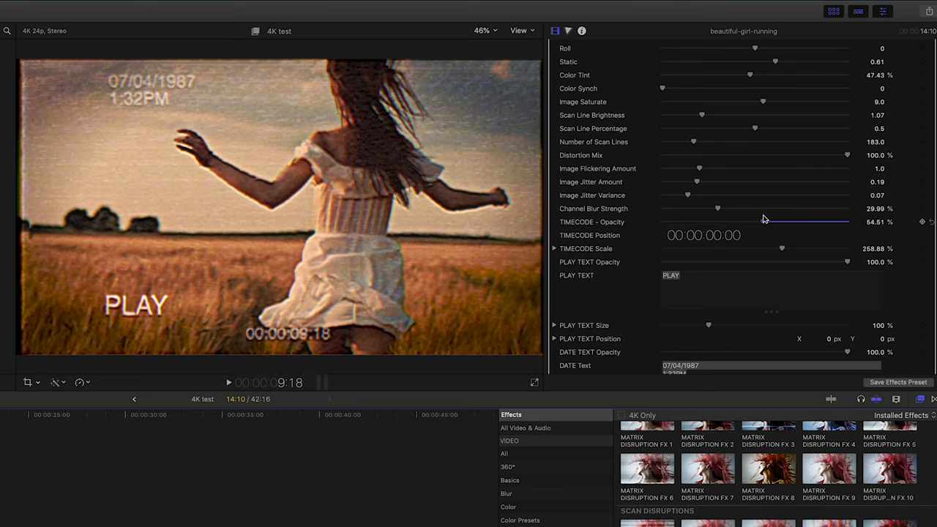
drag(763, 222, 753, 221)
text(RECORD)
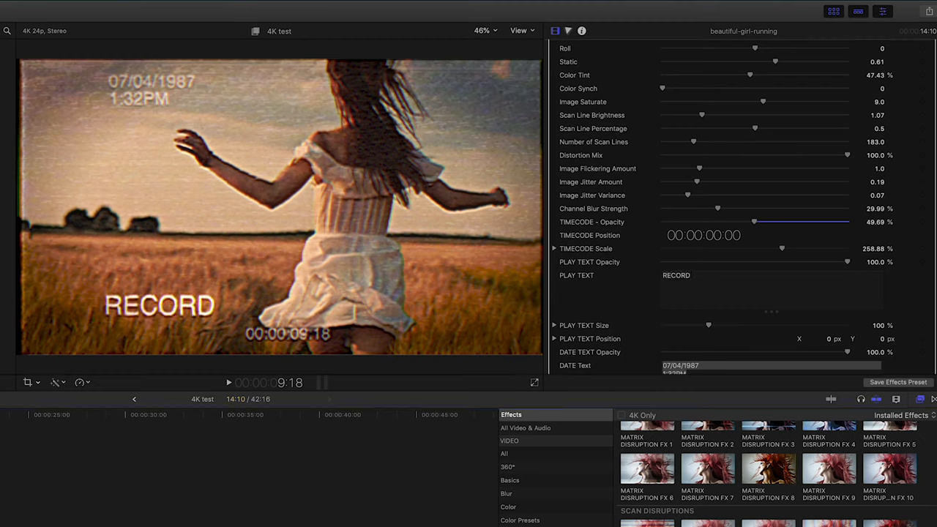
Change the caption to RECORD at 59.71% opacity and enlarge the date text to 139.2
click(689, 276)
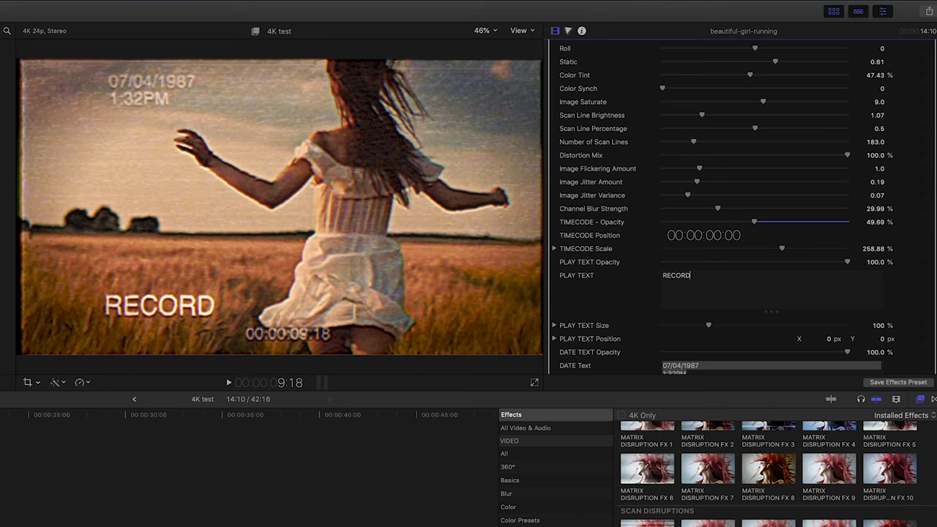
mouse_move(761, 267)
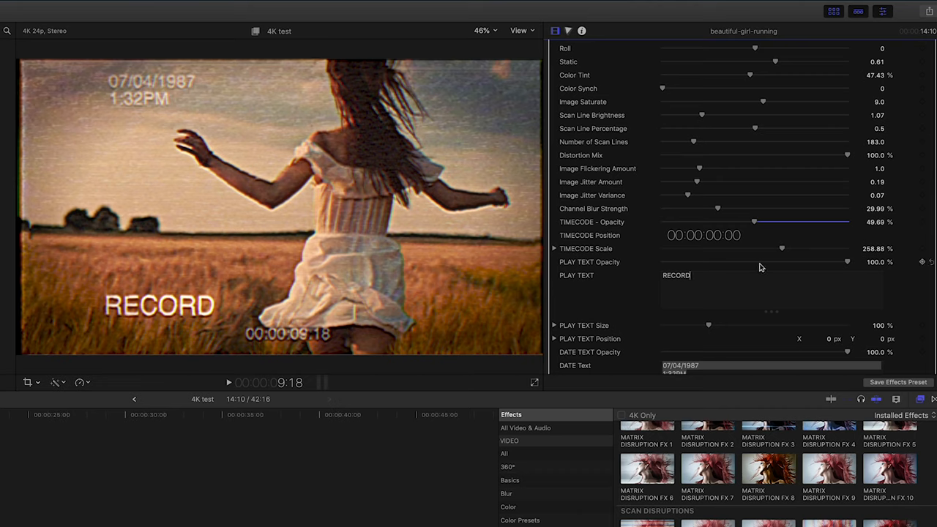
drag(847, 261, 771, 261)
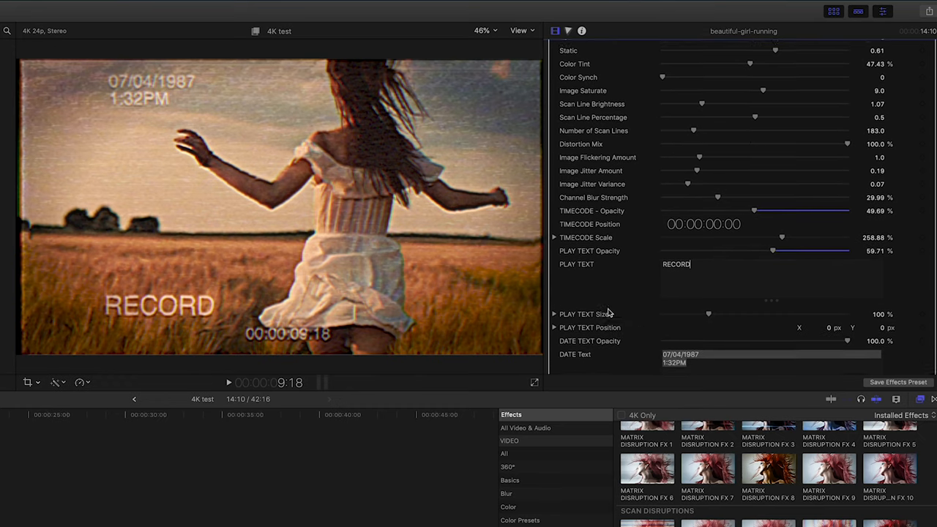
scroll(down, 3)
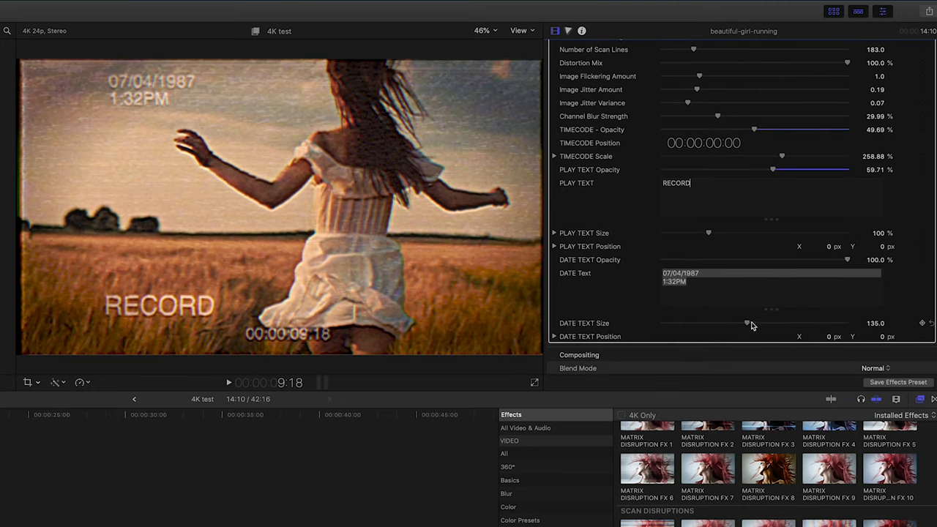
drag(747, 323, 753, 323)
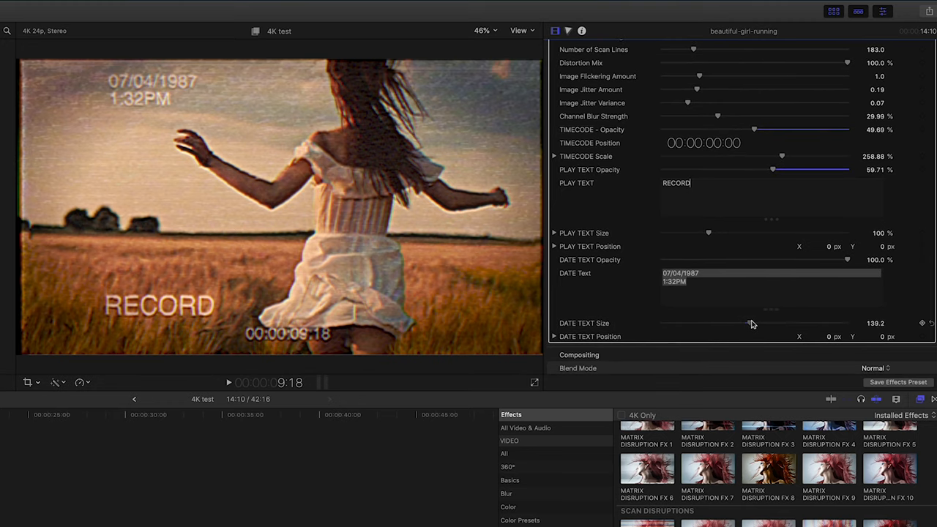